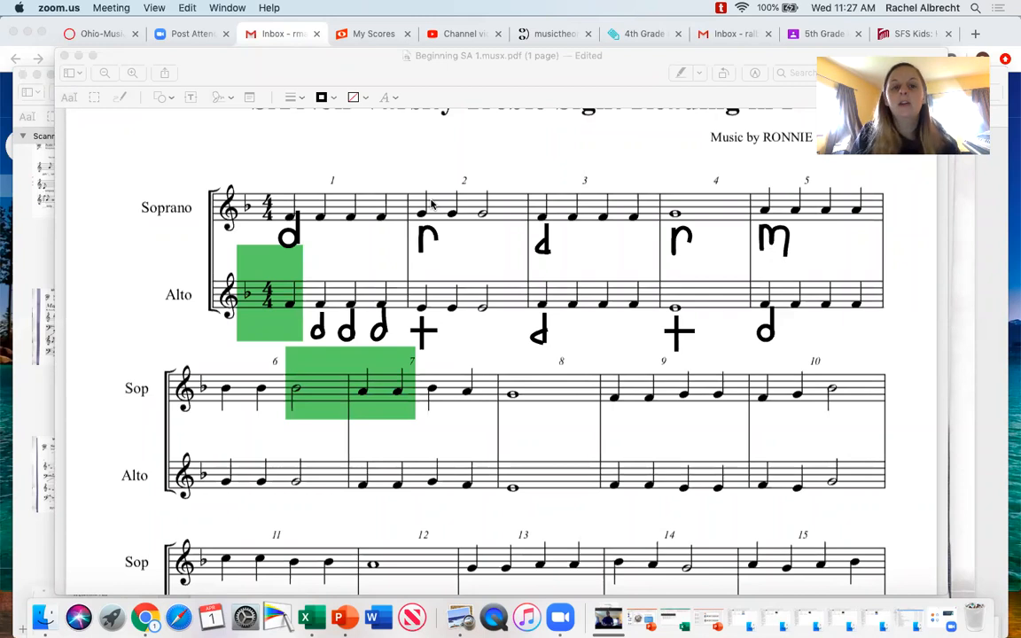
mouse_move(335, 259)
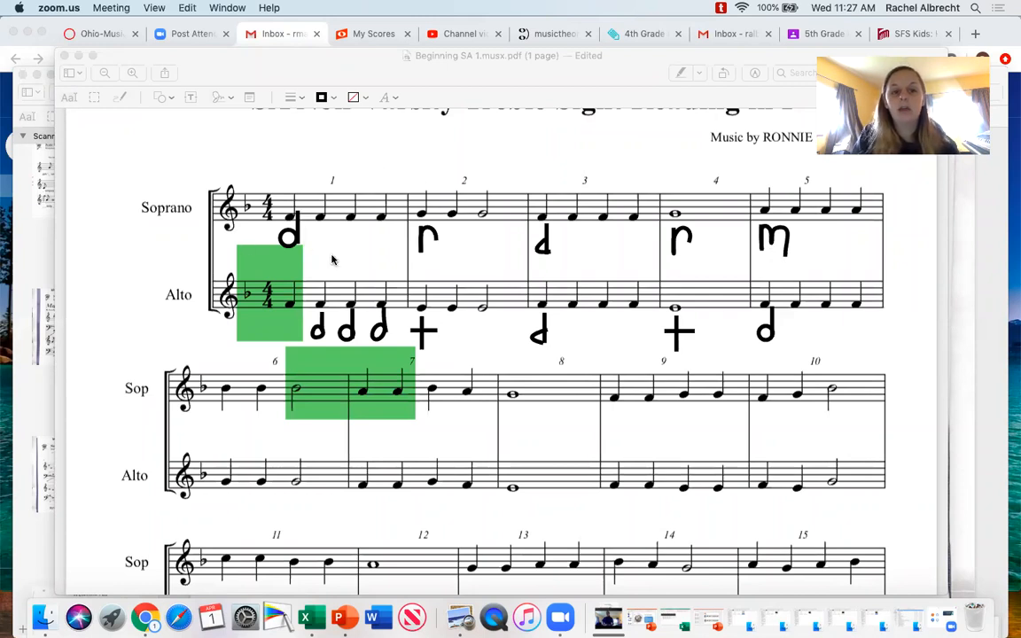
mouse_move(335, 282)
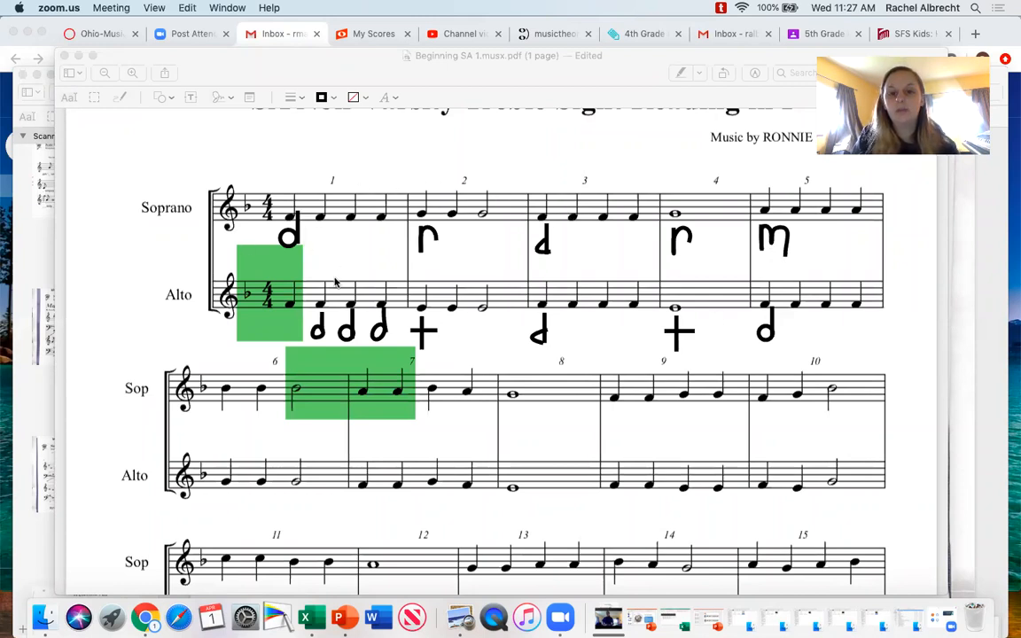
mouse_move(362, 205)
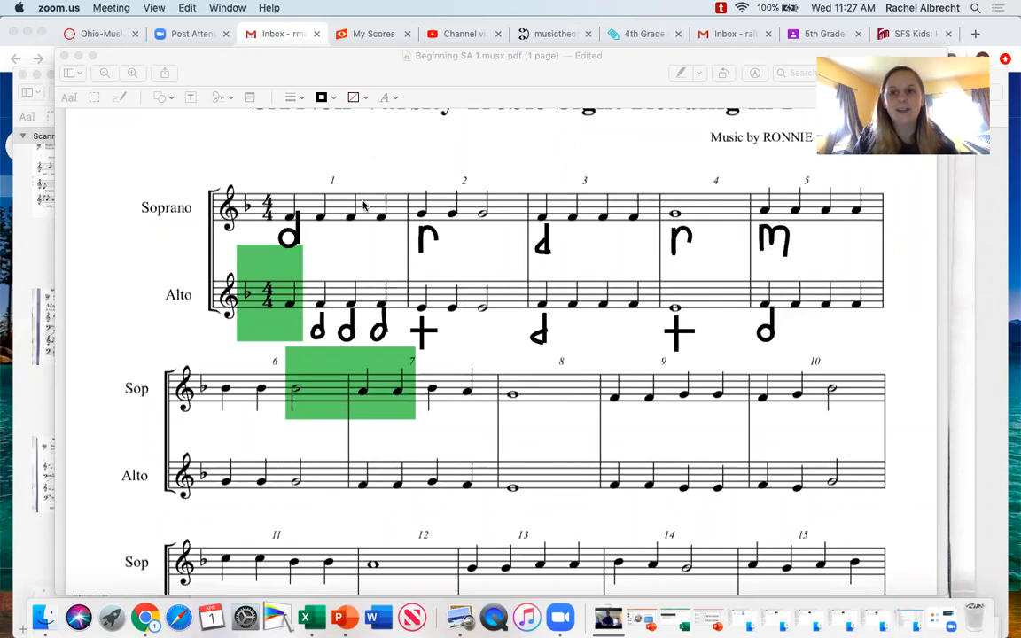
mouse_move(346, 226)
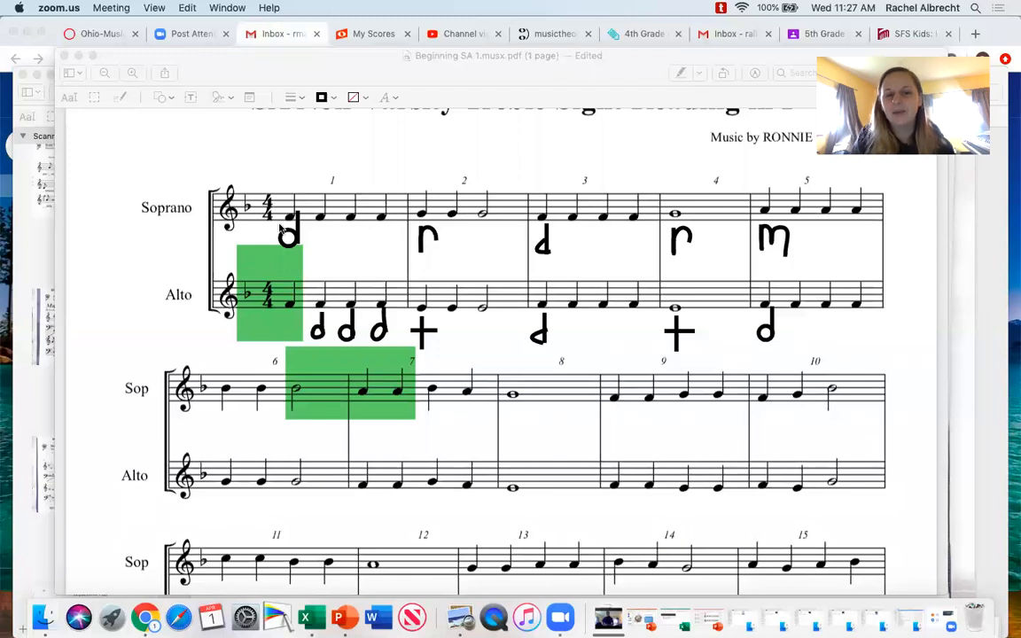
mouse_move(597, 218)
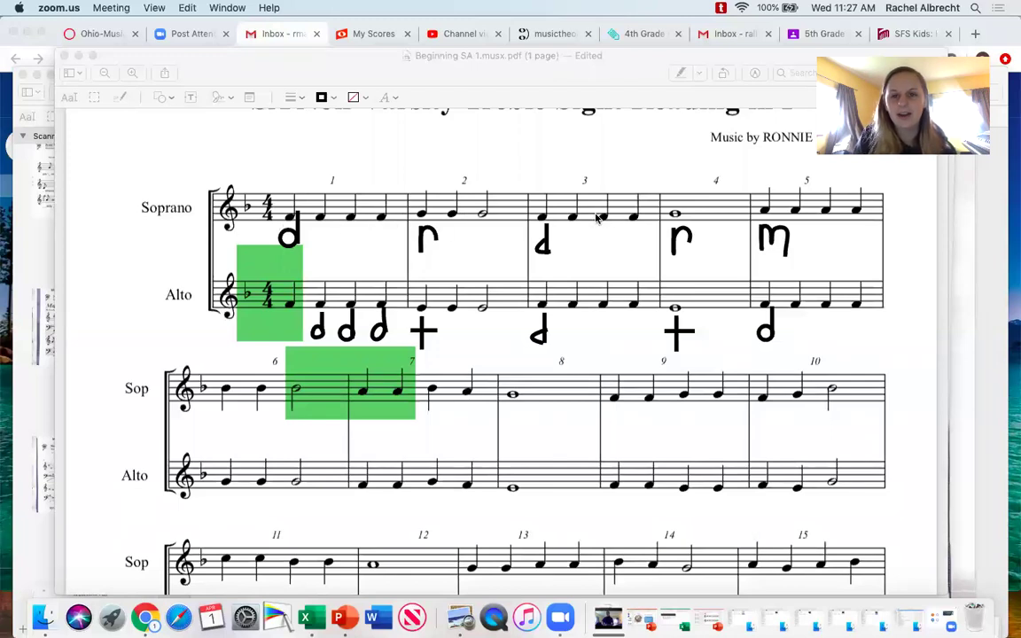
mouse_move(709, 221)
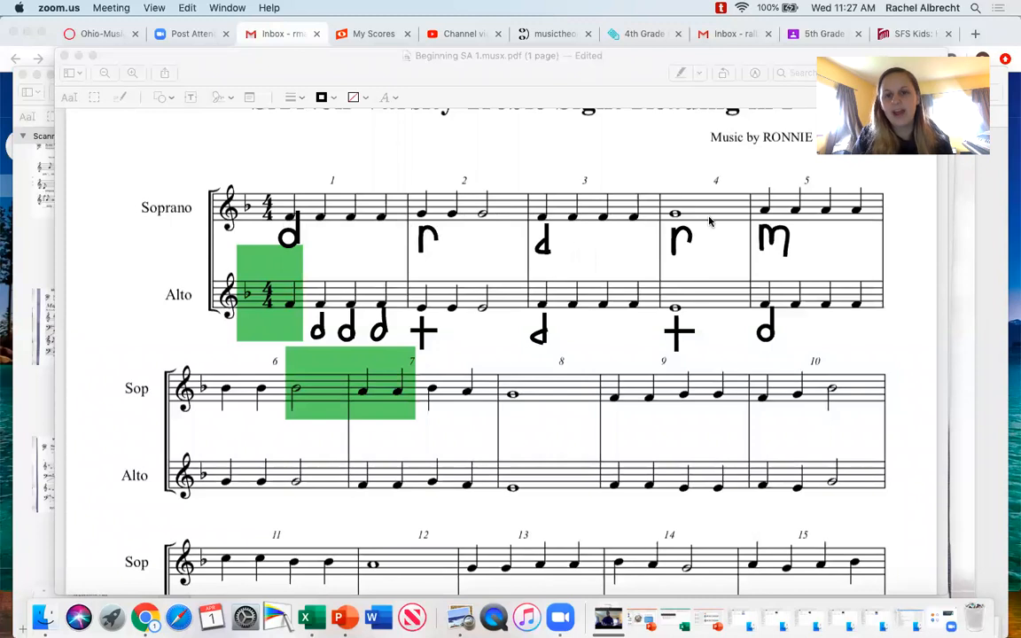
mouse_move(528, 313)
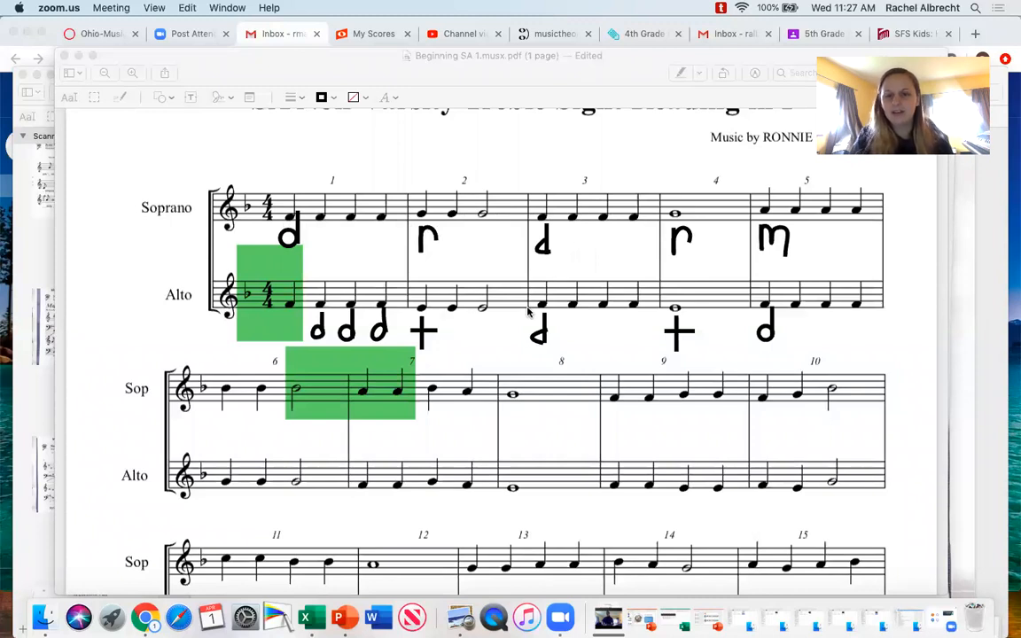
mouse_move(366, 301)
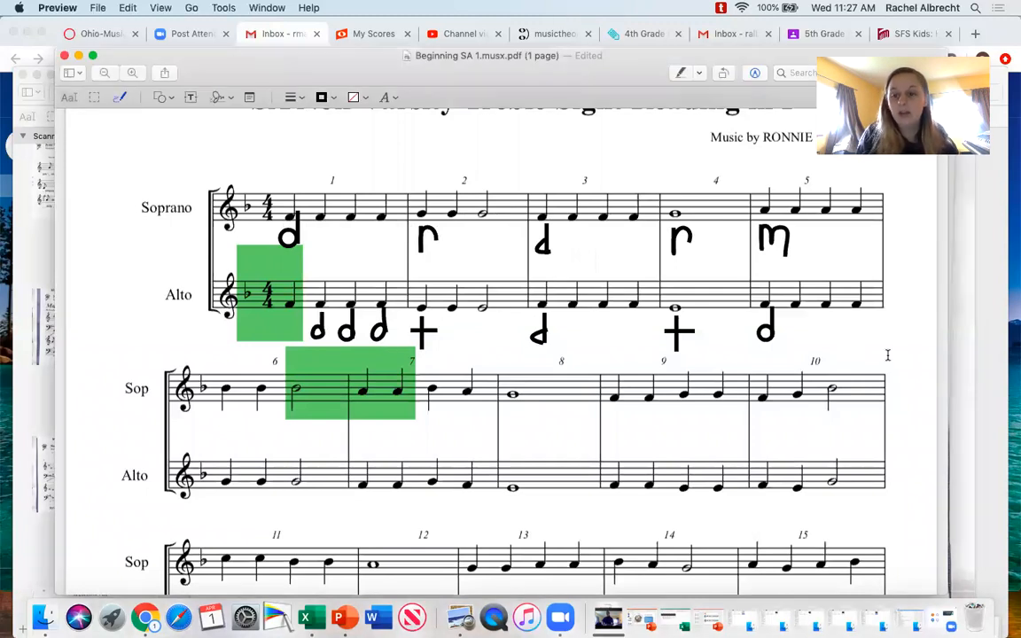
Scroll the score into view and sketch the letter F under measure 6's first soprano note
scroll("up", 3)
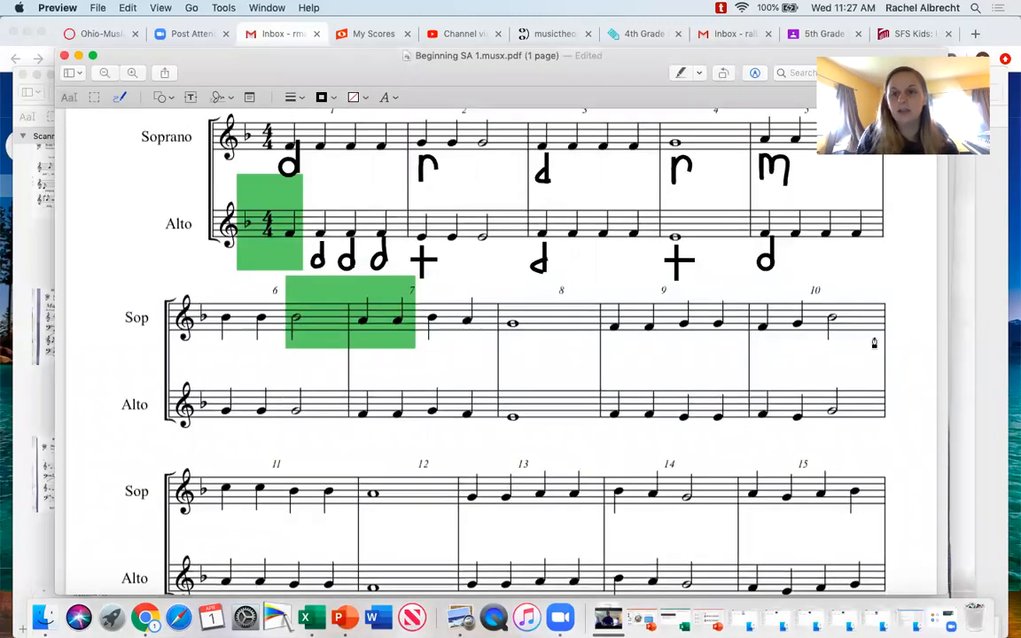
scroll("up", 3)
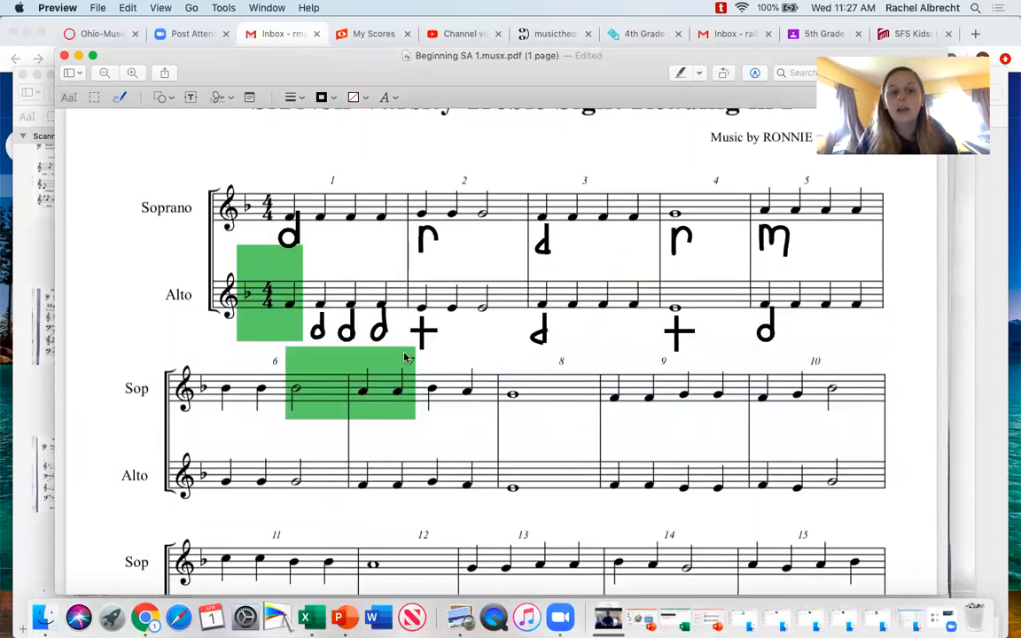
mouse_move(192, 421)
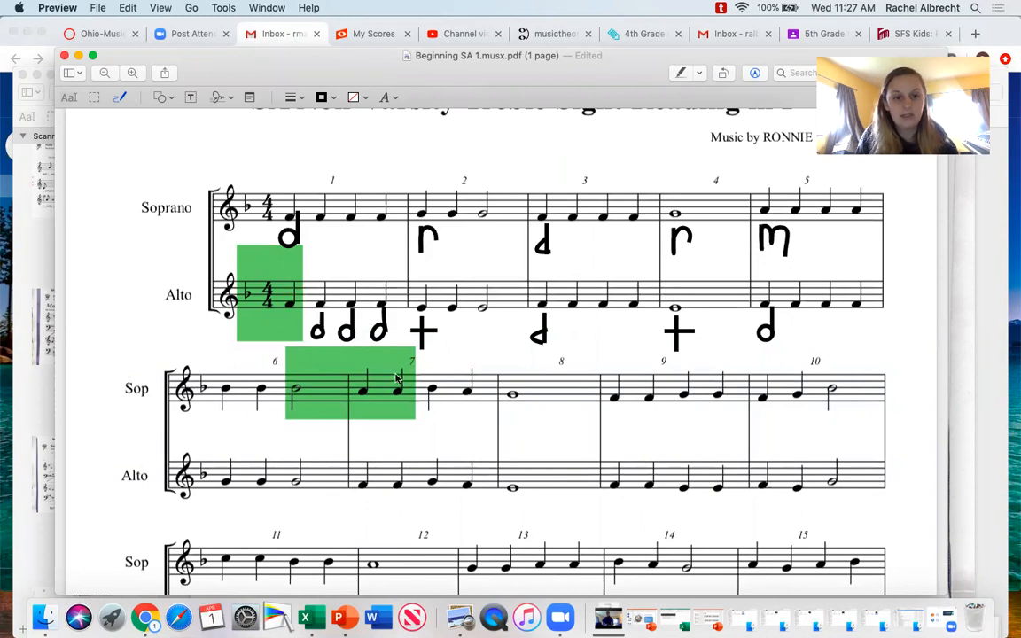
mouse_move(649, 364)
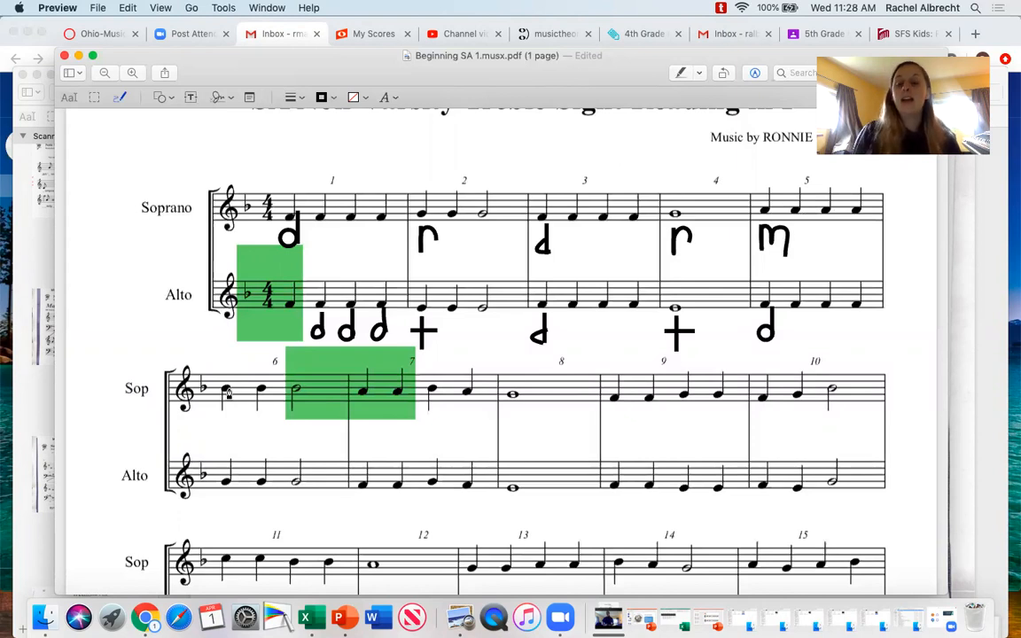
mouse_move(221, 426)
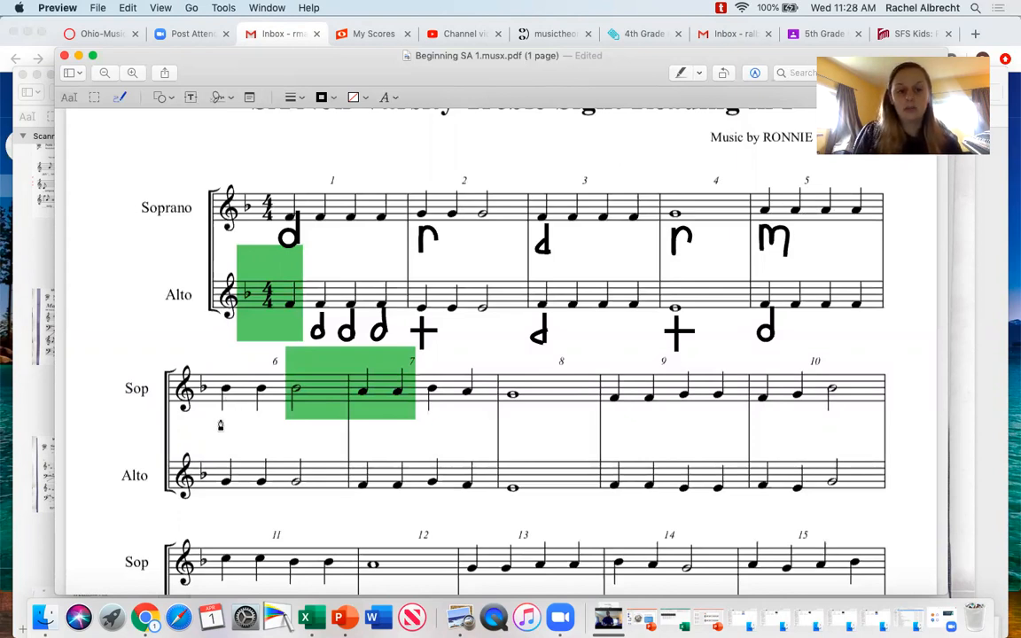
left_click(221, 428)
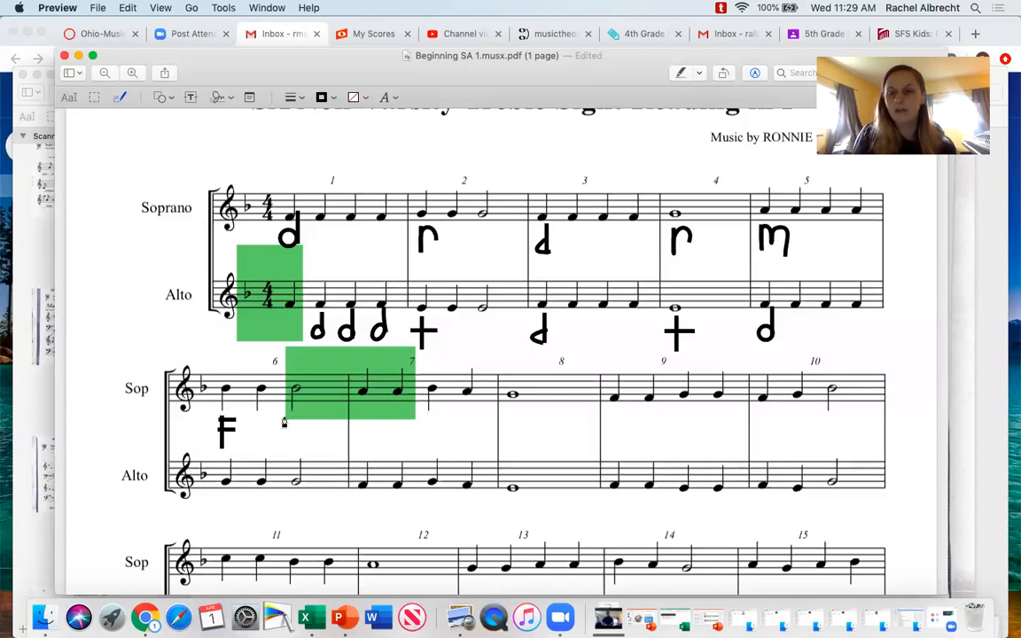
mouse_move(390, 415)
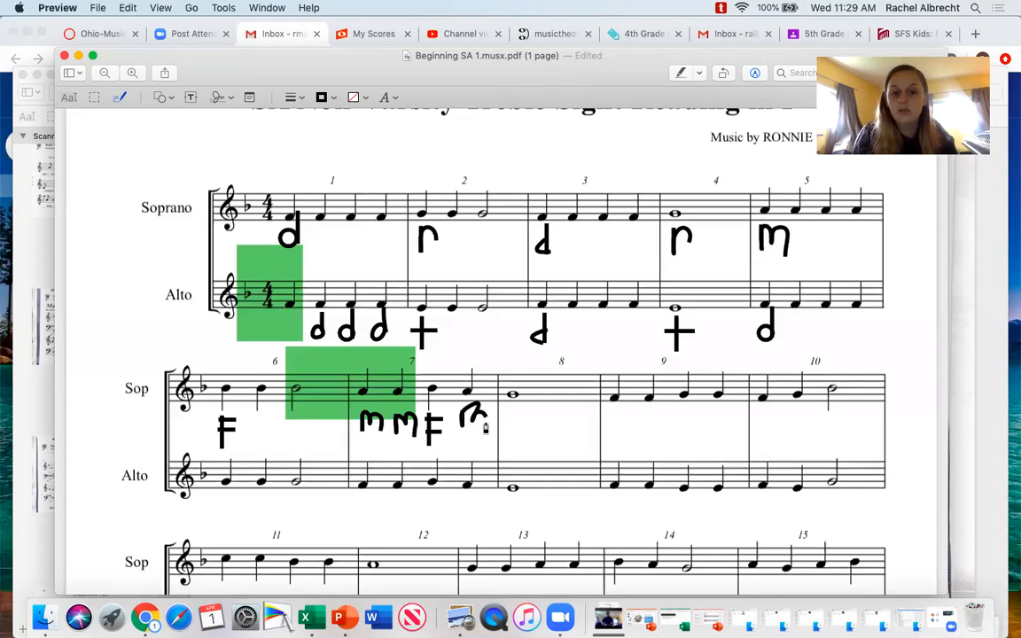
Finish the m, m, F, r letters under measure 7 and sketch R under alto measure 6
left_click(472, 416)
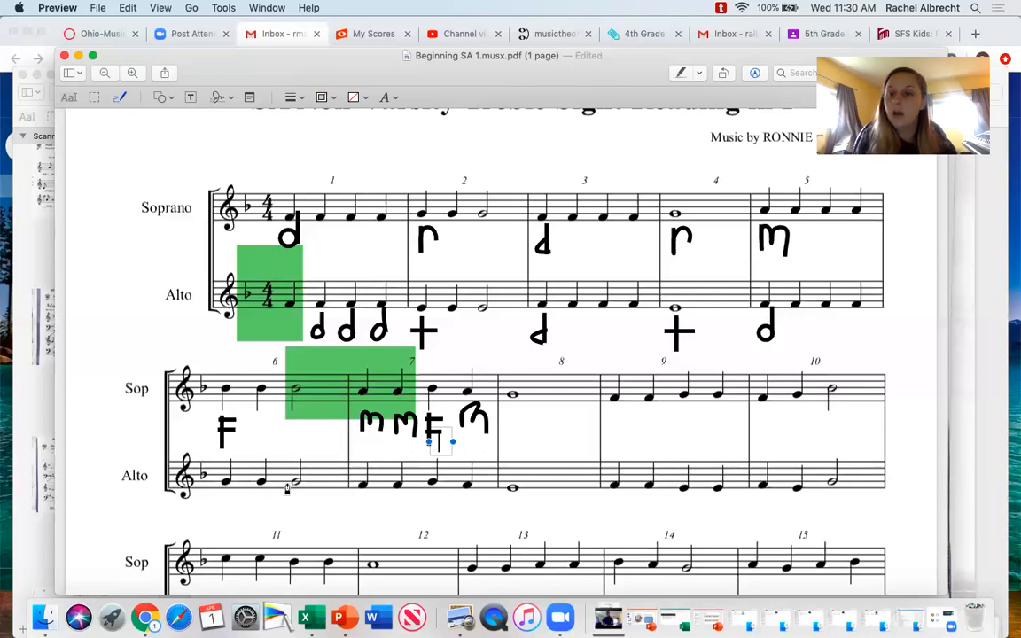
mouse_move(224, 487)
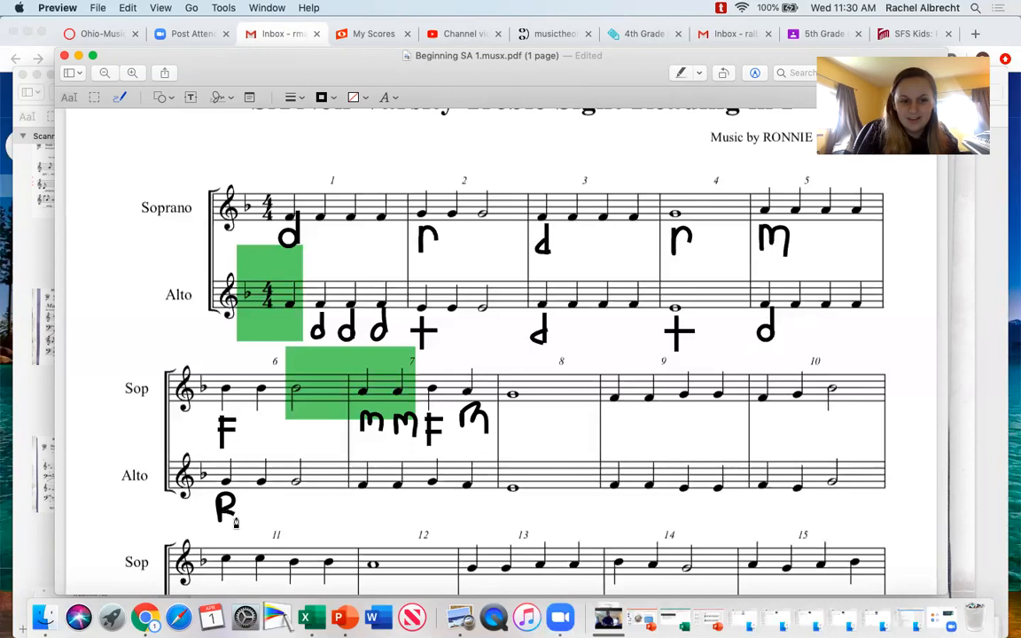
left_click(226, 510)
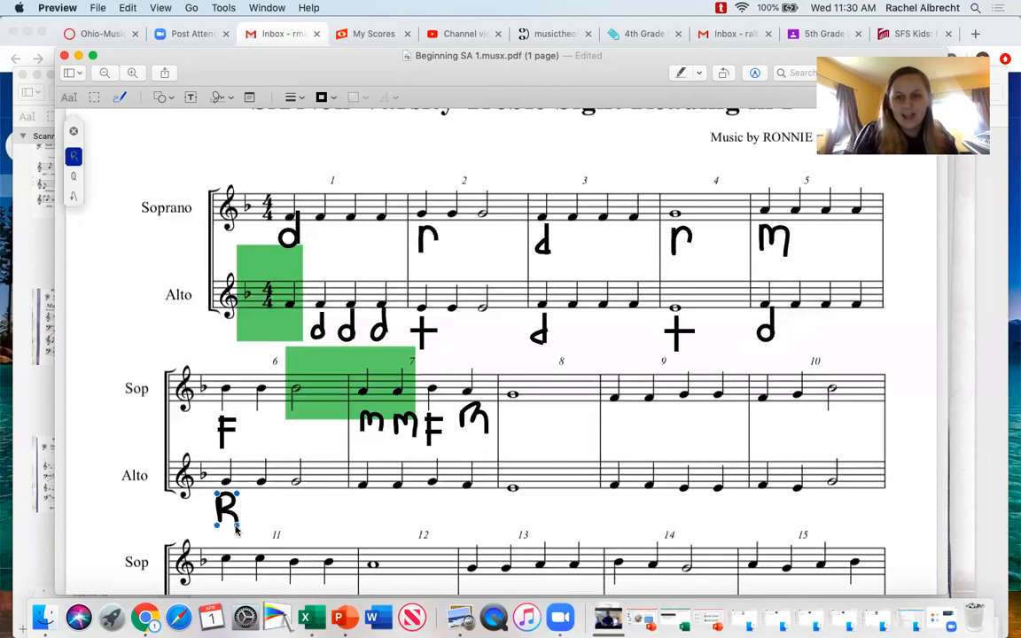
mouse_move(259, 498)
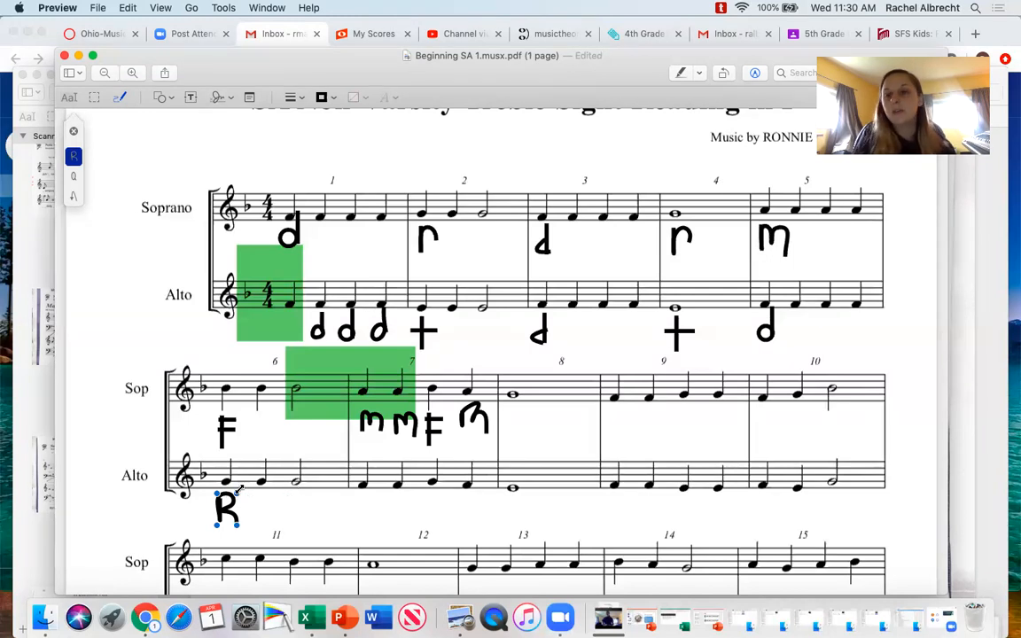
mouse_move(312, 510)
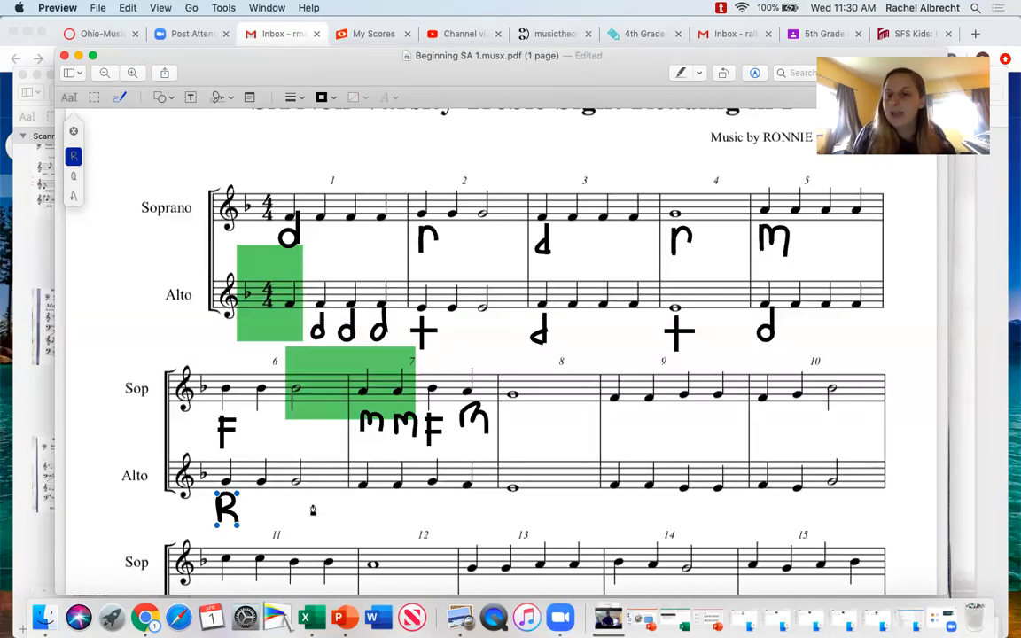
mouse_move(359, 500)
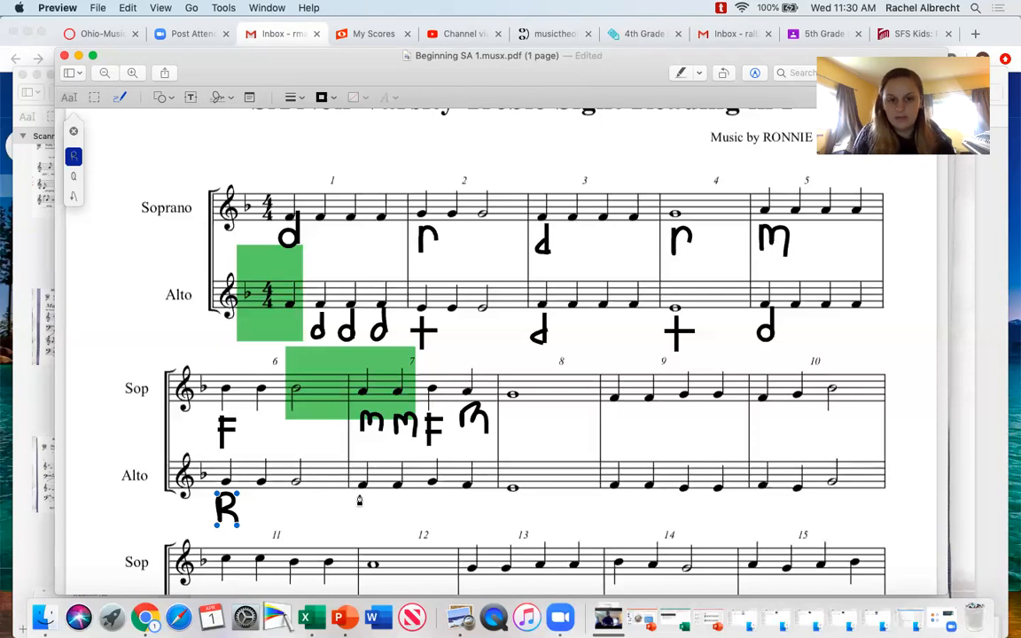
mouse_move(360, 497)
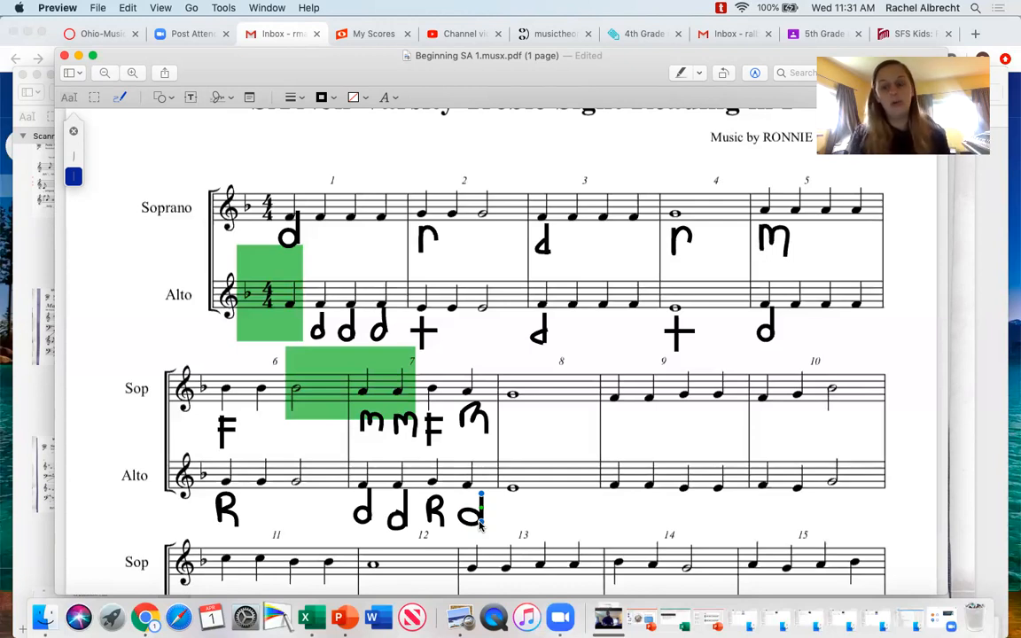
mouse_move(421, 471)
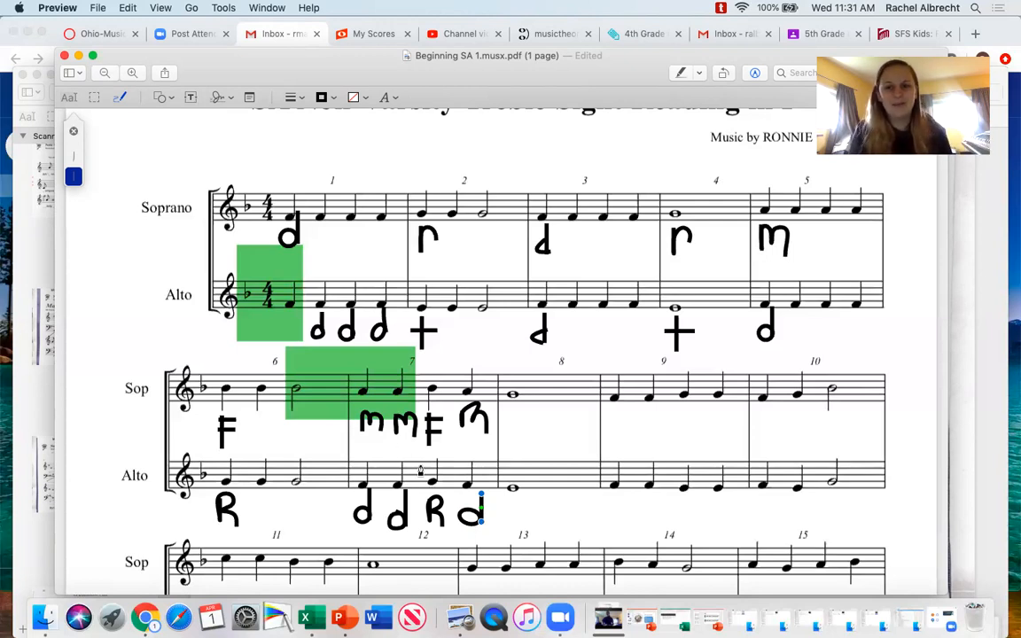
mouse_move(338, 442)
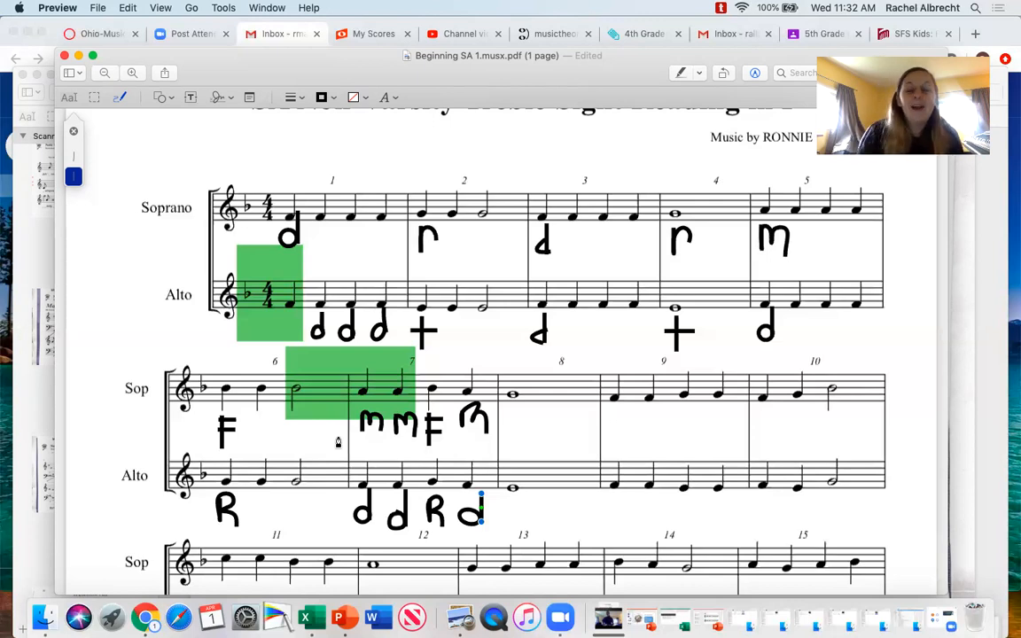
mouse_move(530, 78)
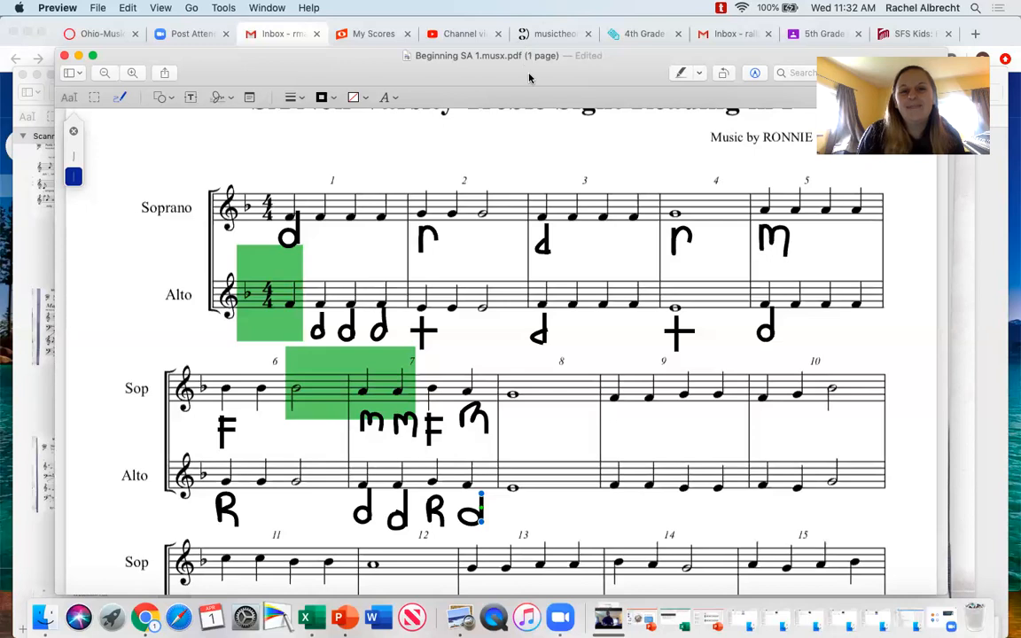